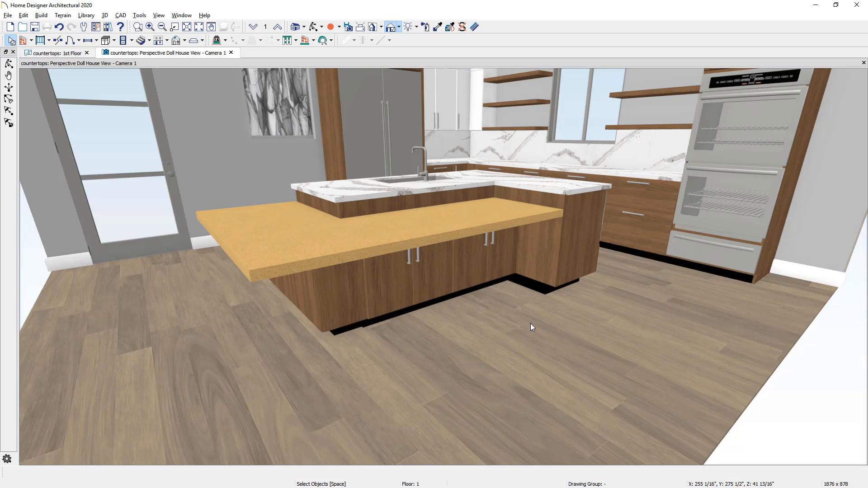
mouse_move(479, 290)
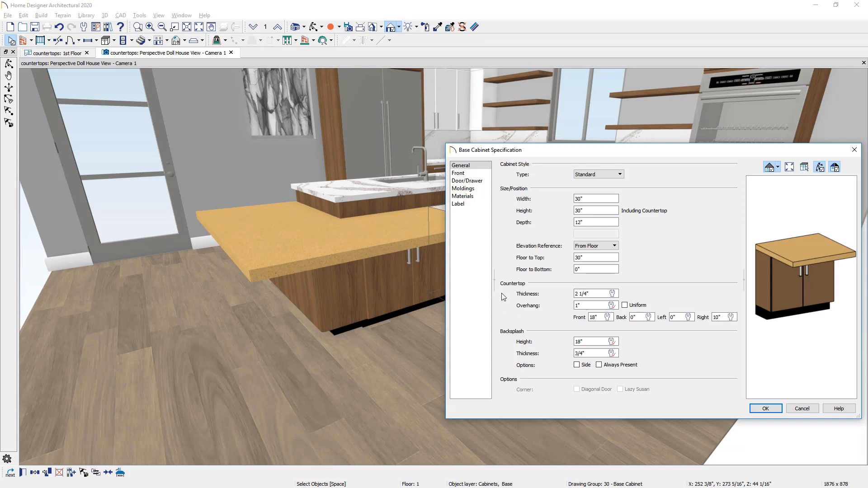
mouse_move(559, 323)
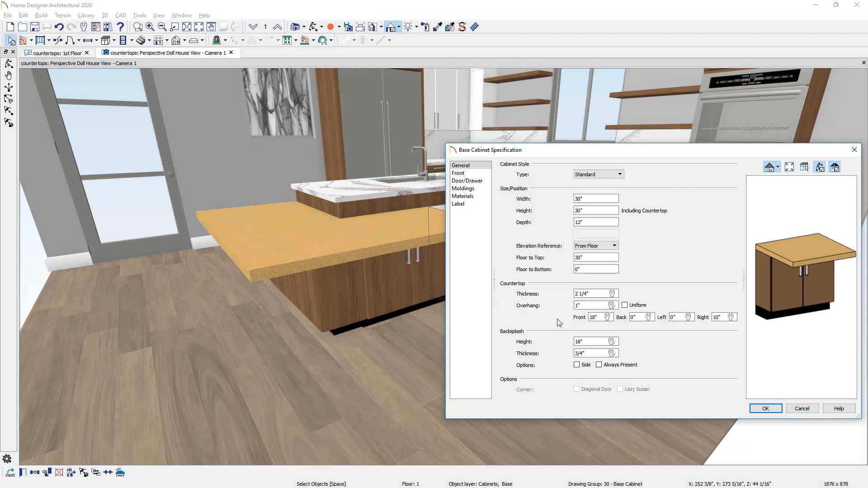
mouse_move(592, 326)
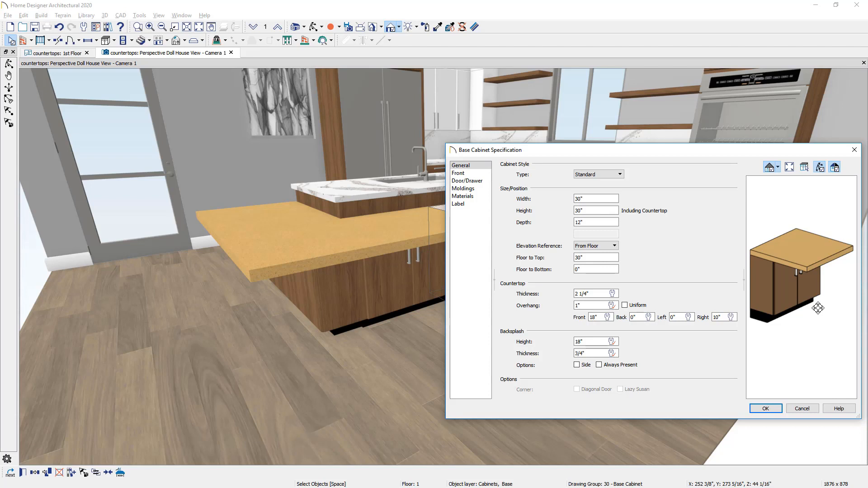
Generate a custom countertop from the raised cabinet top and pick Change Line/Arc for an edge
click(766, 409)
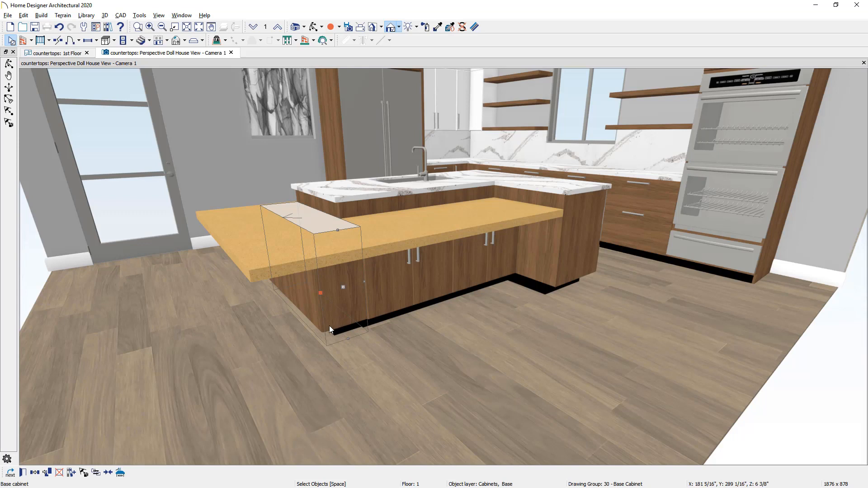
mouse_move(173, 428)
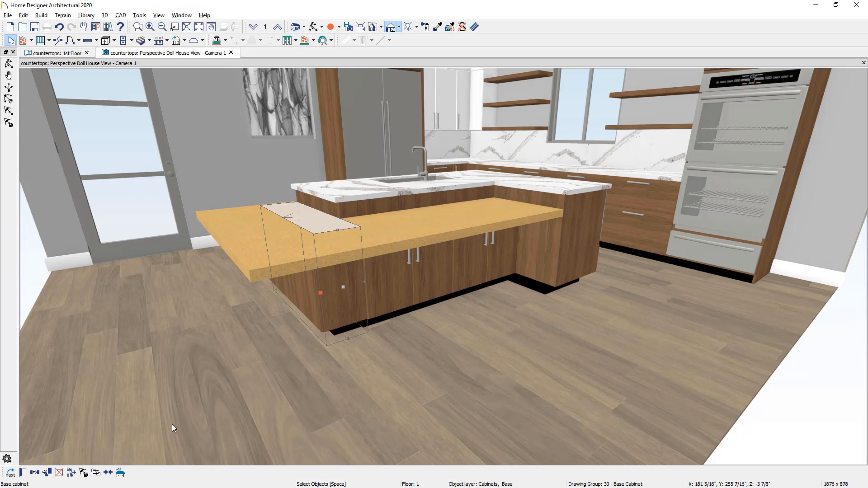
mouse_move(118, 472)
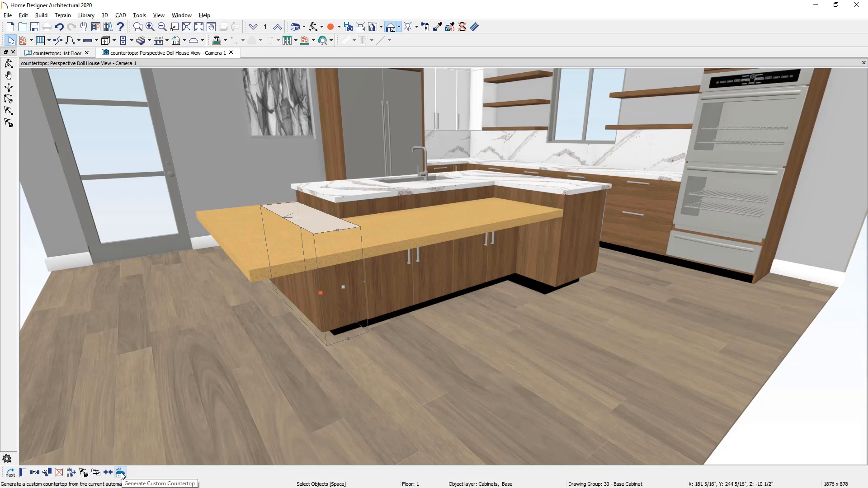
click(119, 474)
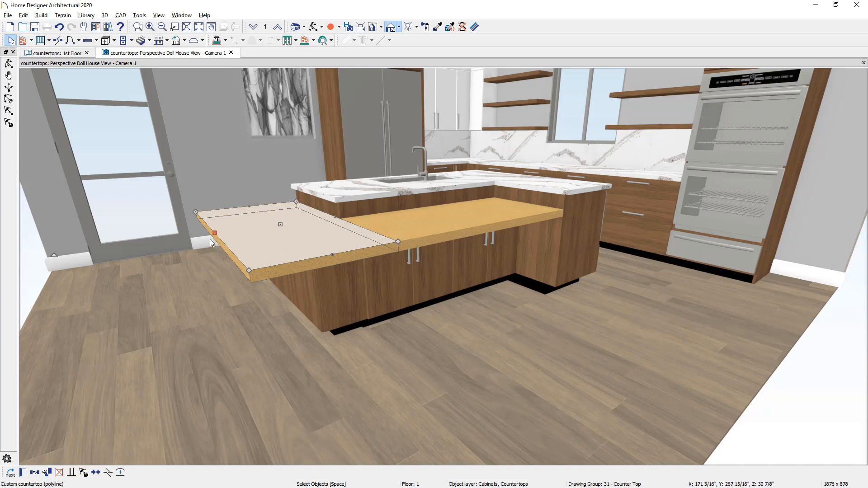
mouse_move(217, 249)
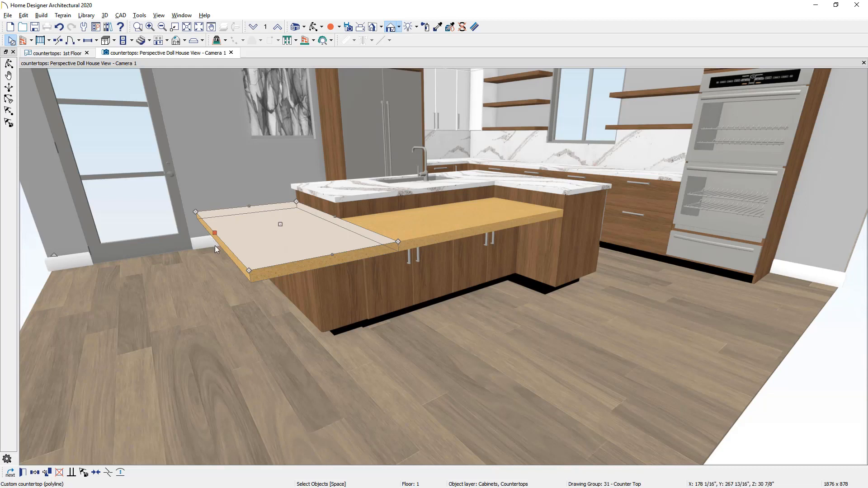
mouse_move(179, 331)
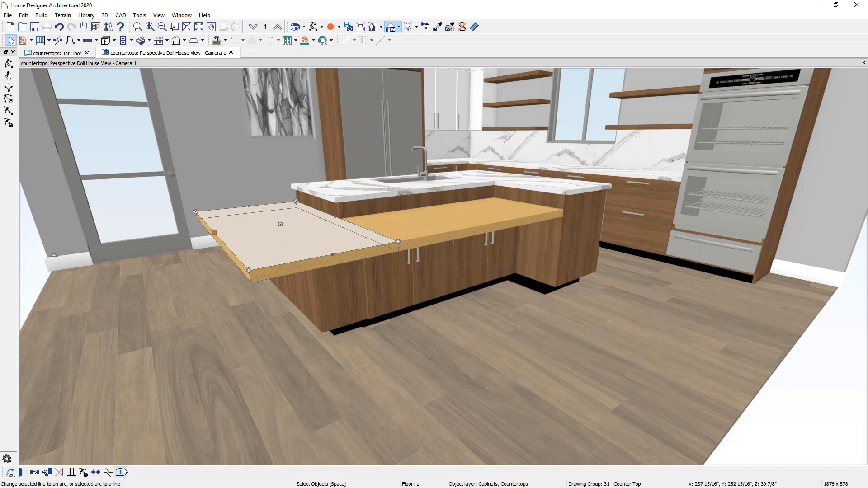
mouse_move(121, 472)
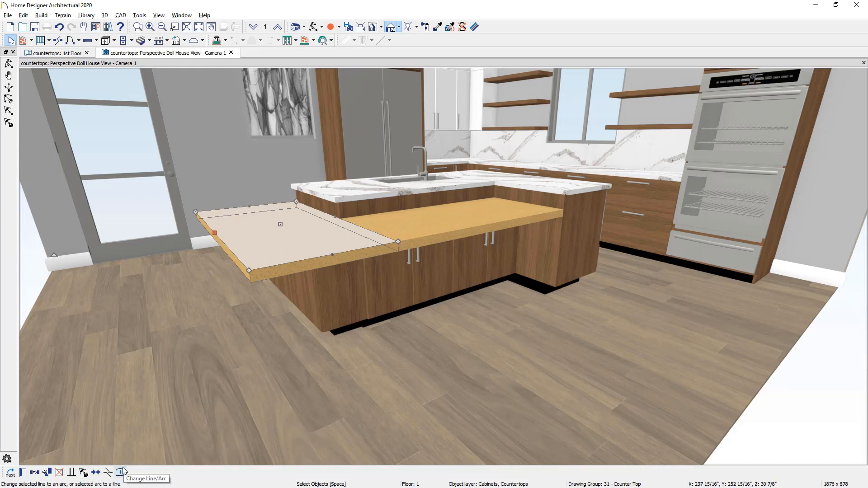
click(120, 472)
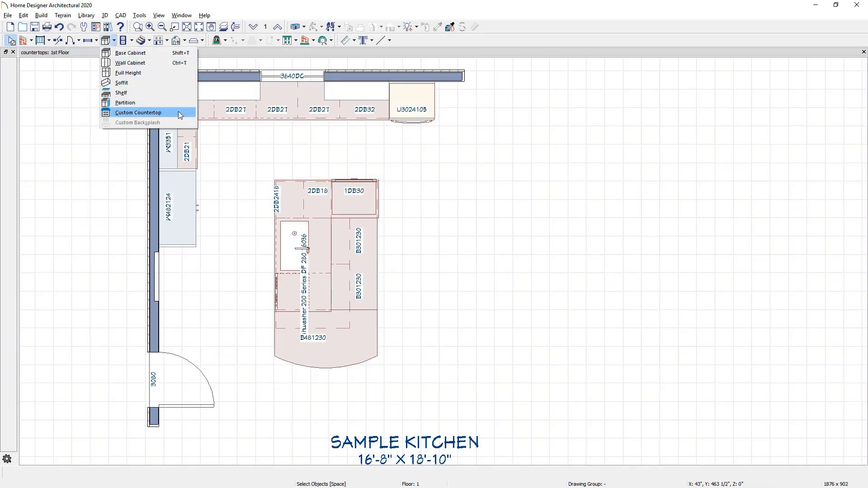
Draw a rectangular custom countertop in the open space right of the island
click(138, 112)
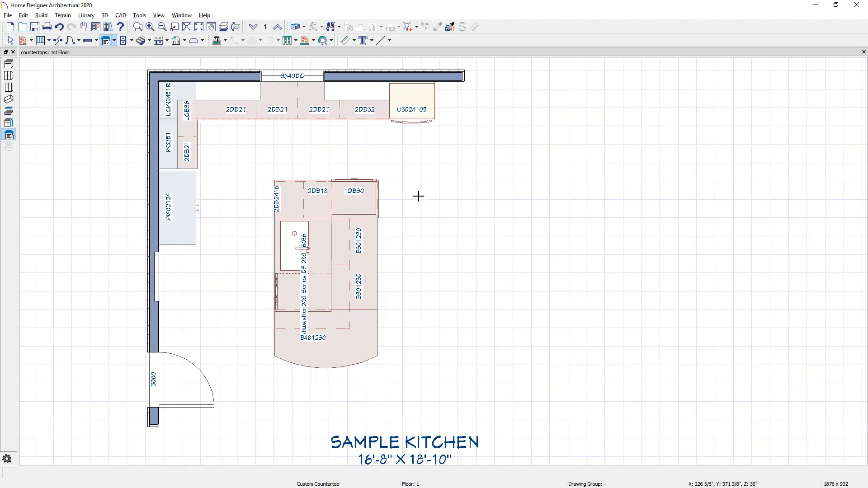
drag(416, 196, 495, 259)
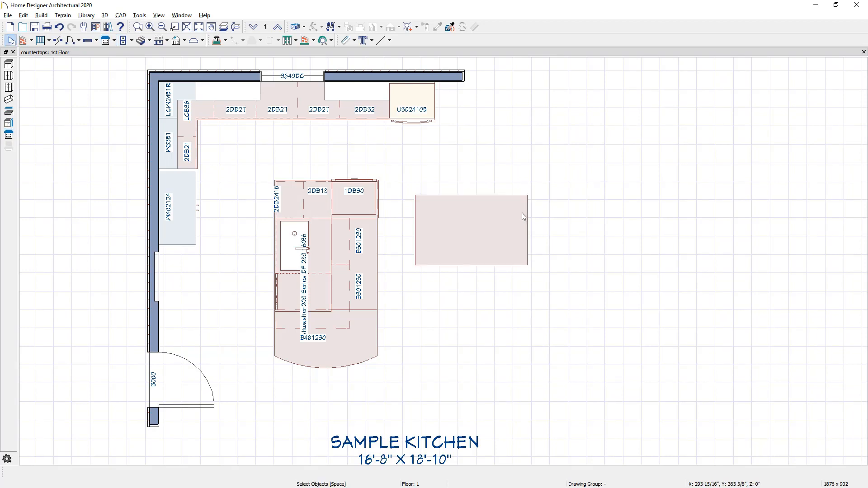
Set the countertop to 2" thick and 42" floor-to-top, not taken from cabinet
double_click(473, 231)
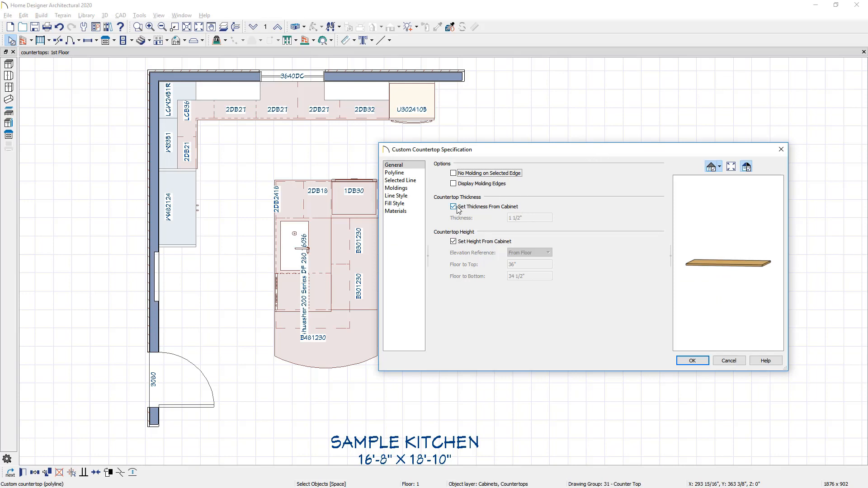
mouse_move(470, 214)
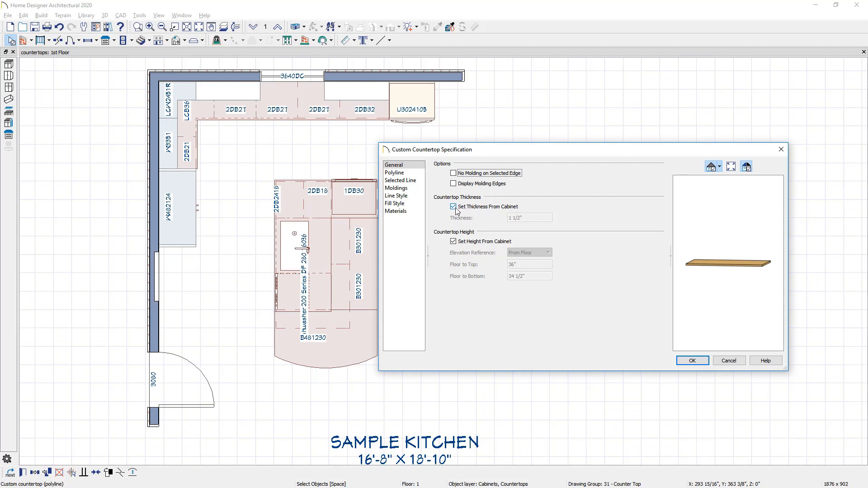
click(453, 207)
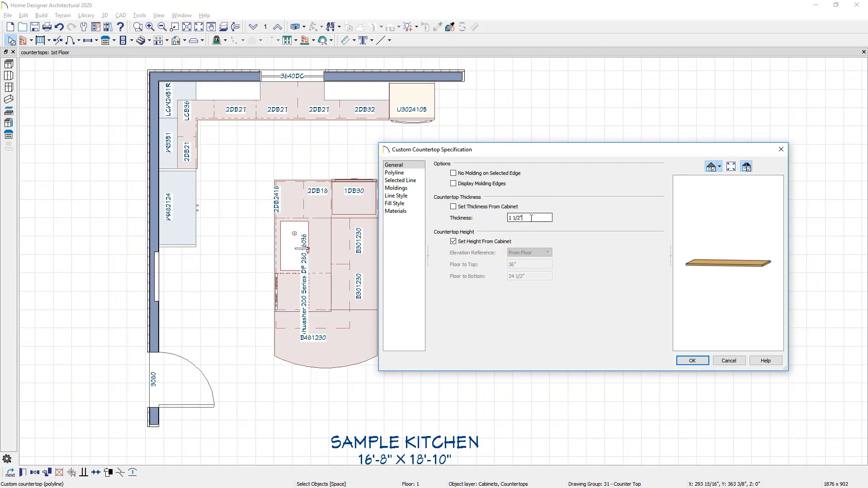
triple_click(526, 218)
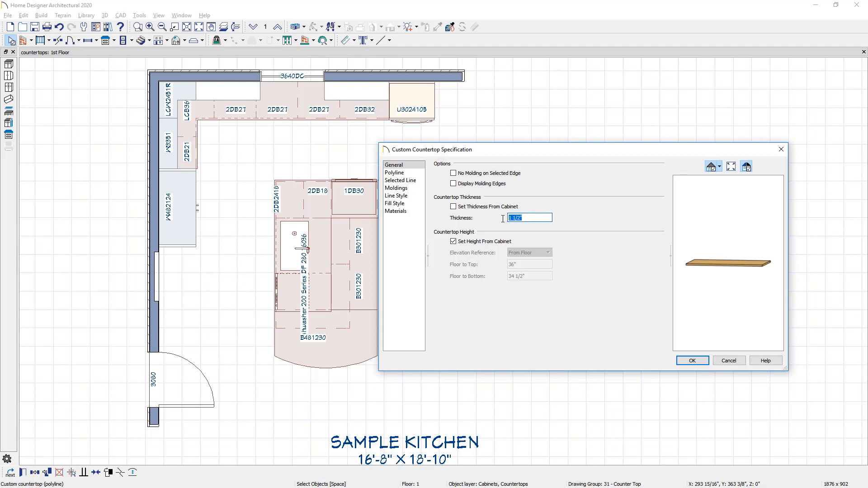
text(2)
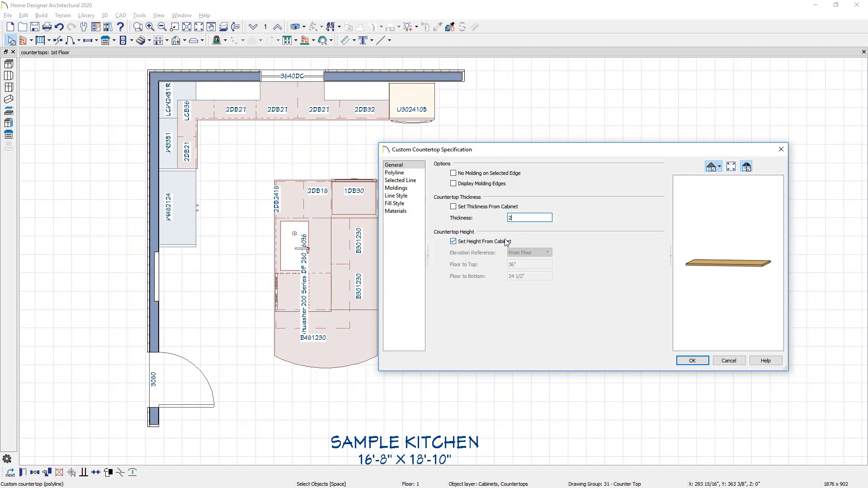
mouse_move(493, 244)
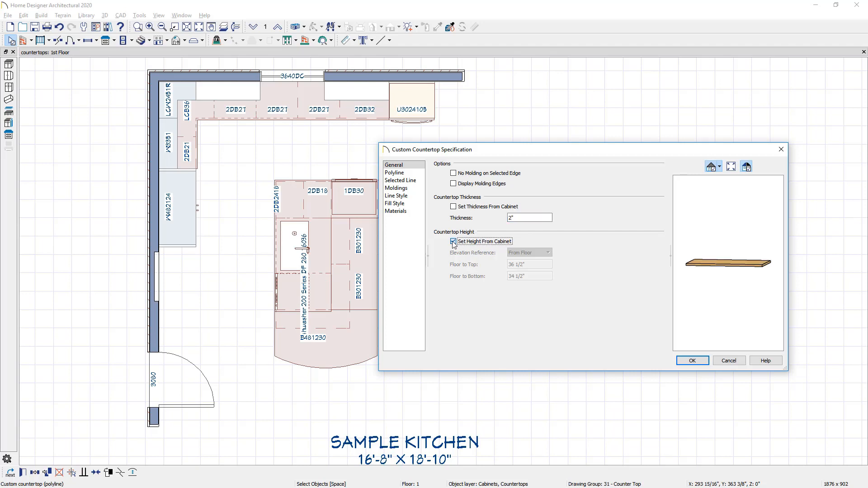
click(453, 241)
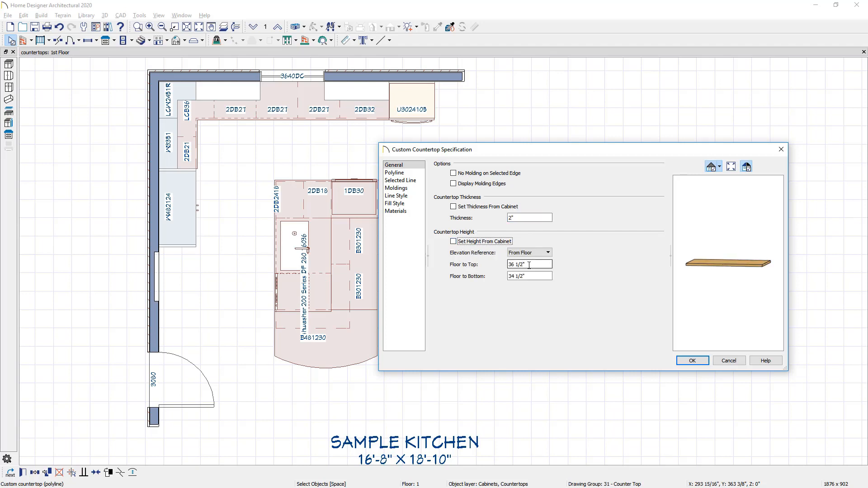
triple_click(529, 264)
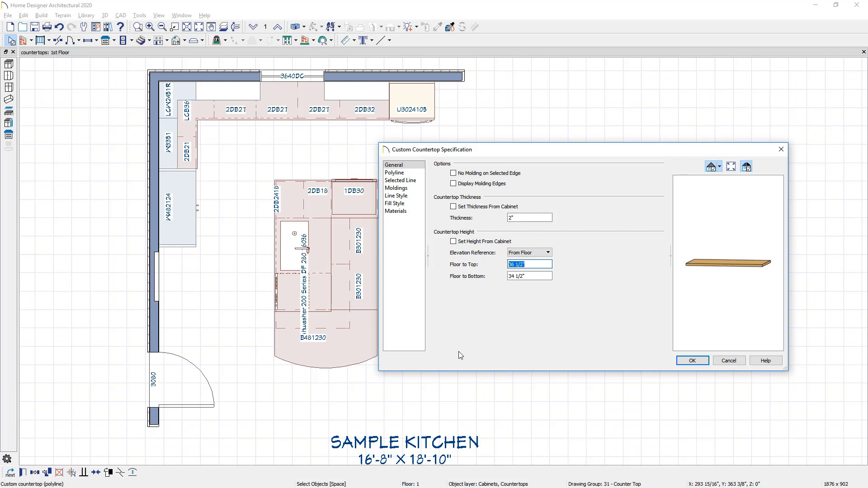
mouse_move(463, 354)
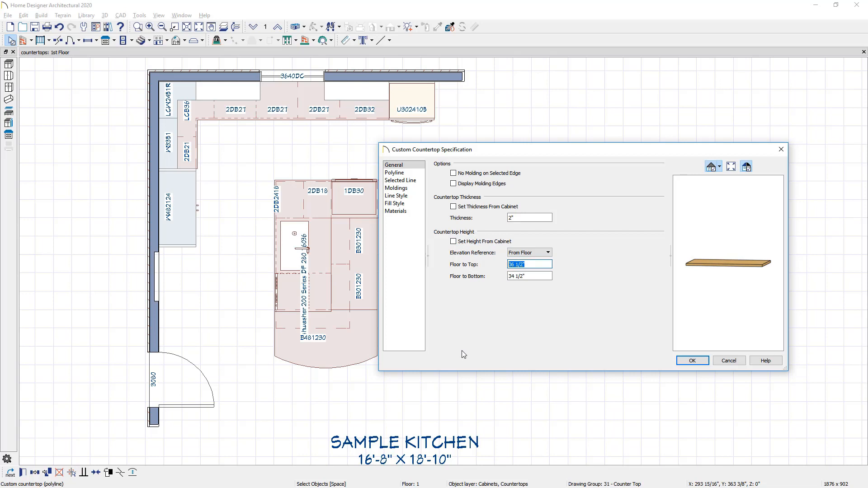
text(42)
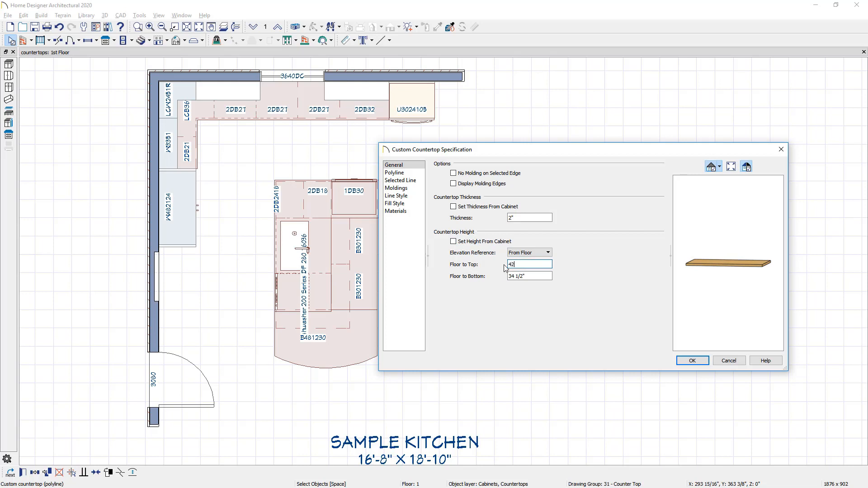
click(529, 276)
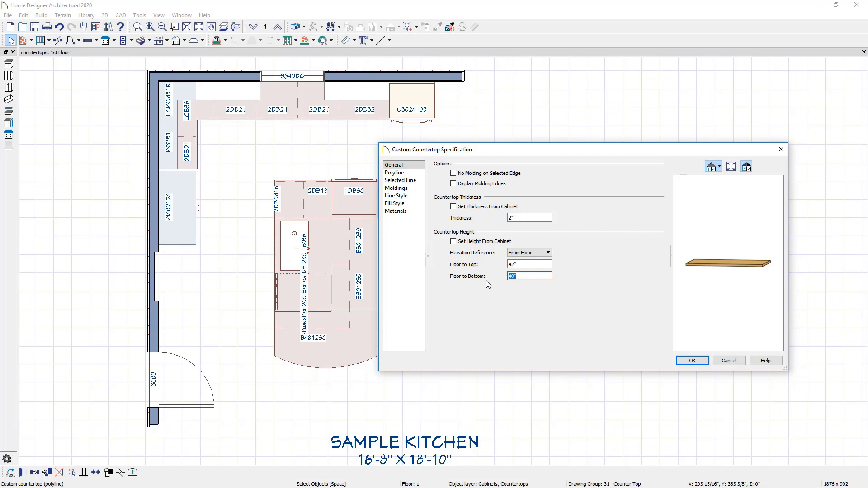
click(394, 173)
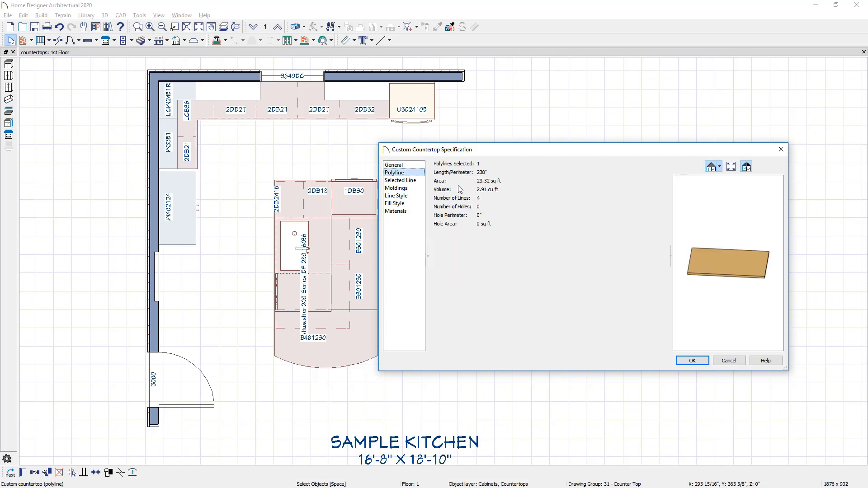
mouse_move(504, 189)
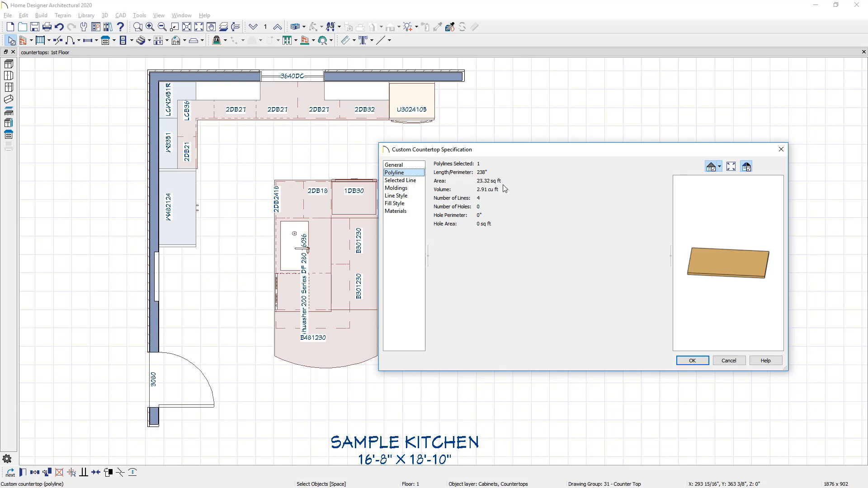
mouse_move(499, 184)
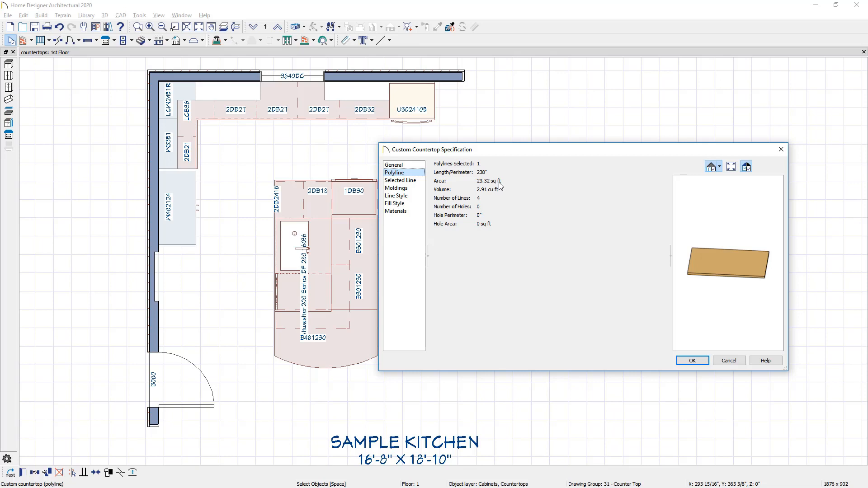
mouse_move(418, 190)
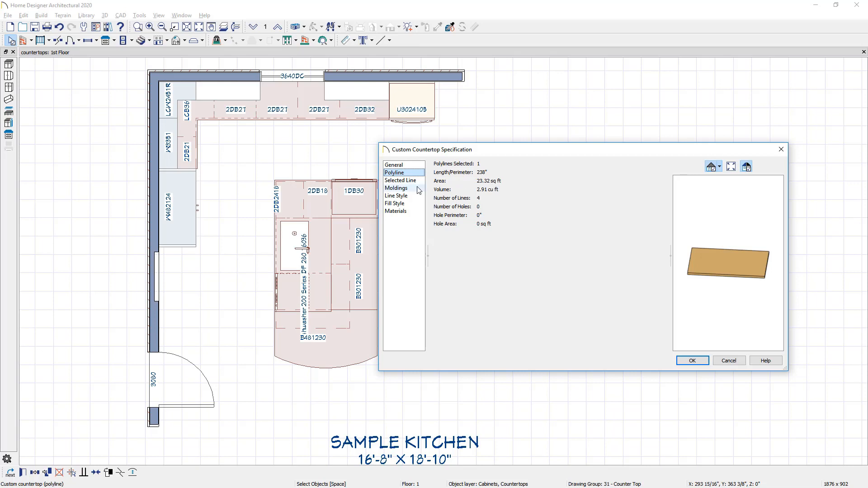
Check the 238" perimeter and 23.32 sq ft area, then view the empty Moldings panel
click(396, 188)
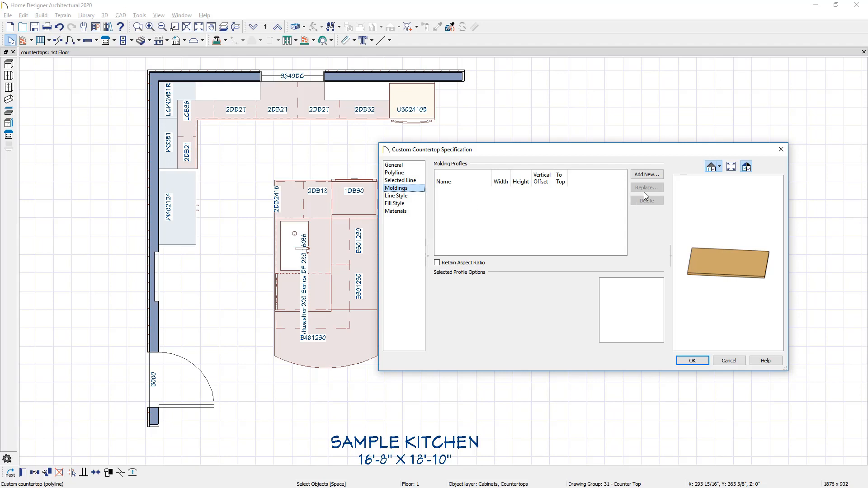
Add the Ogee Square Step profile from the bonus Countertop Edge Profiles catalog
click(647, 175)
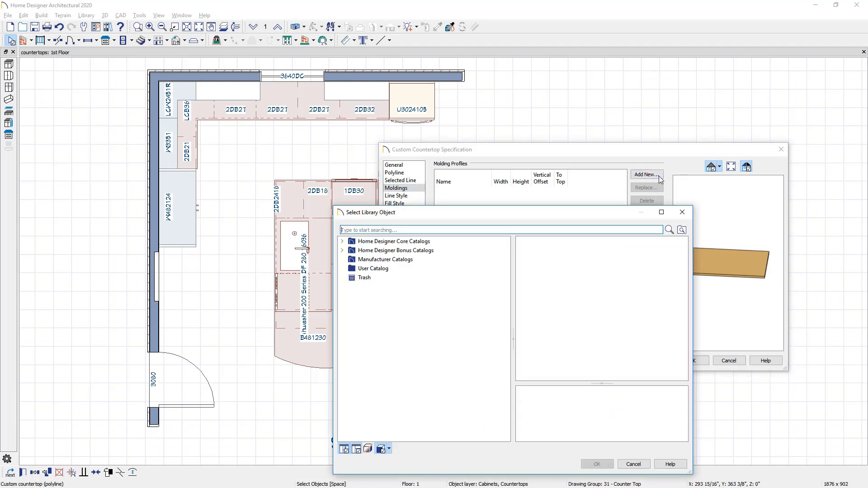
click(342, 241)
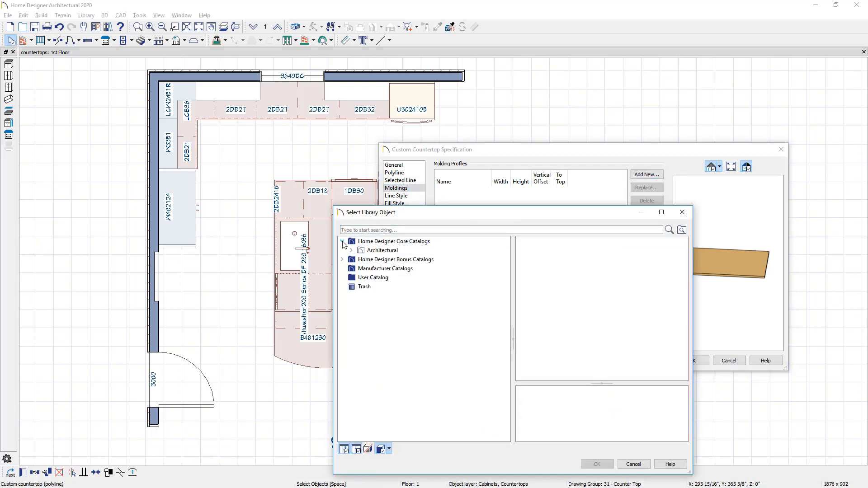
click(351, 250)
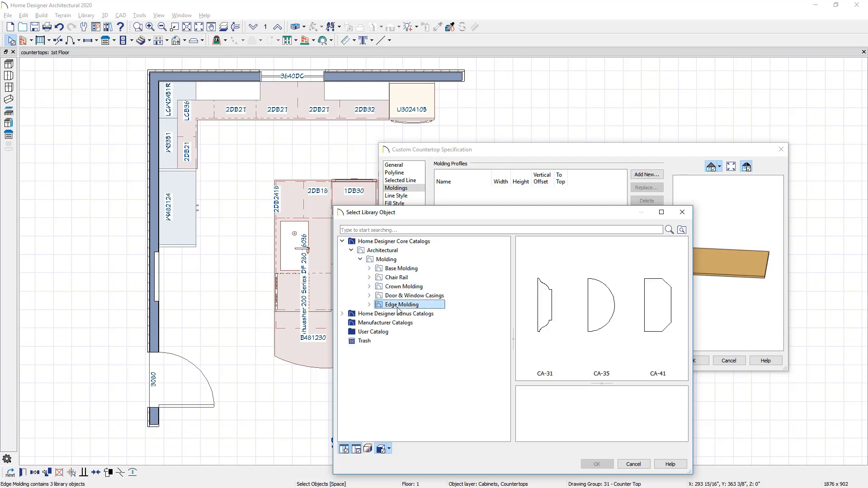
click(395, 314)
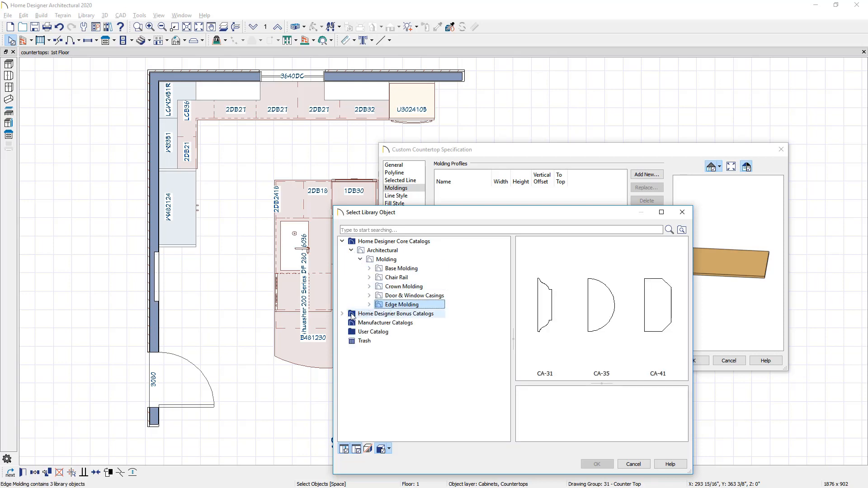
click(343, 313)
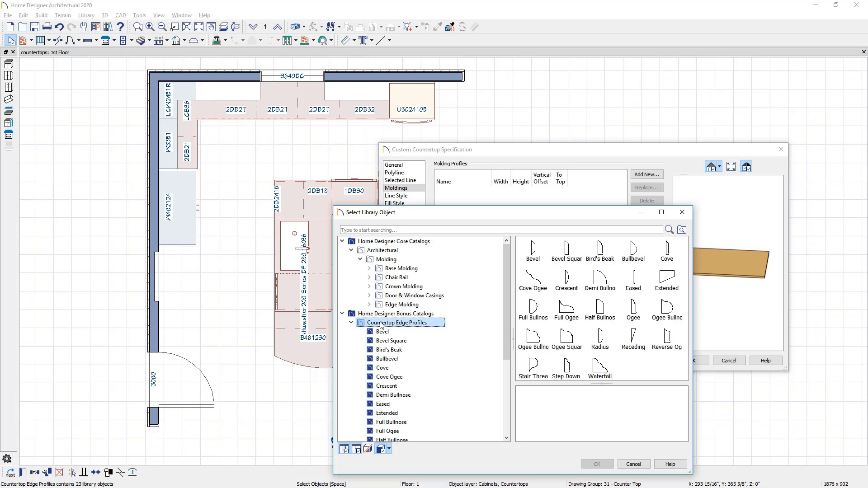
mouse_move(569, 349)
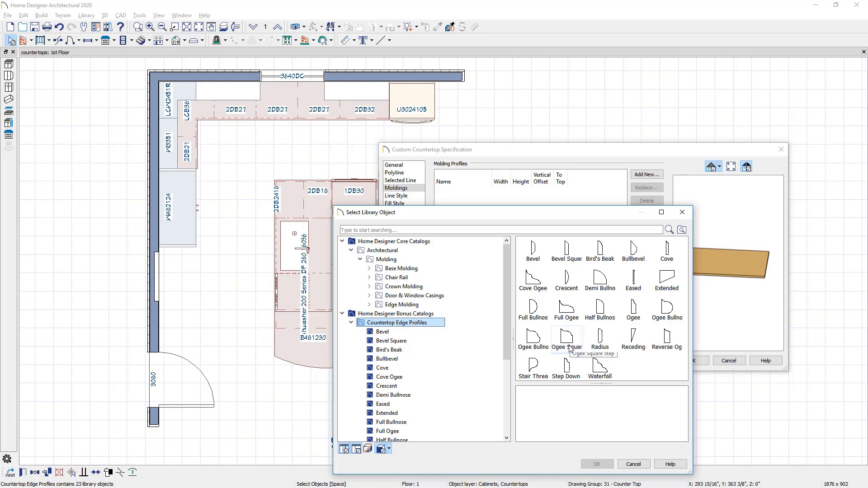
click(567, 339)
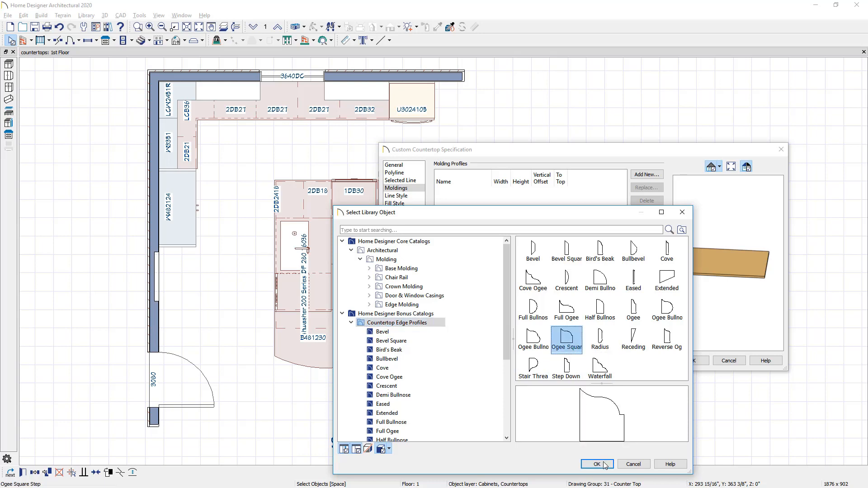
click(597, 464)
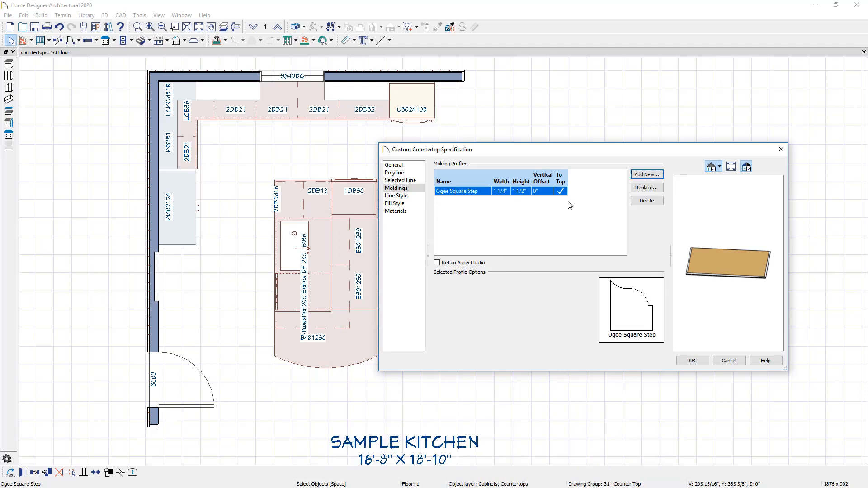
mouse_move(686, 271)
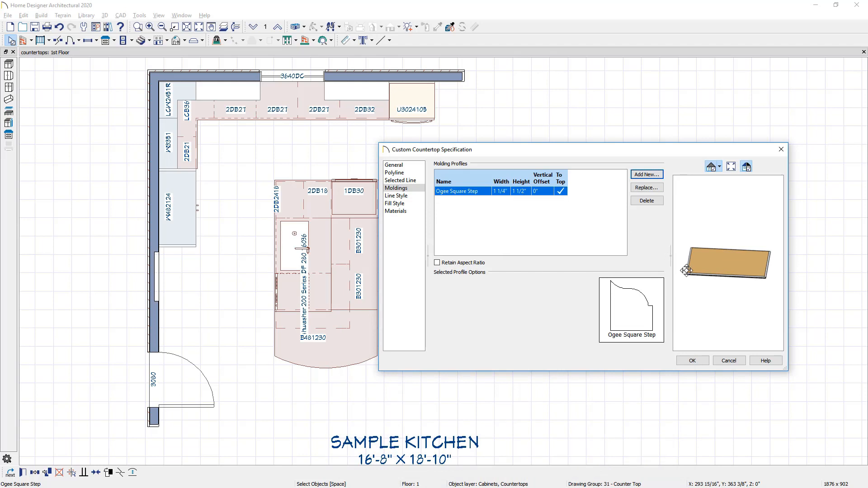
Orbit the preview, review line style, fill style and materials, then accept the countertop
drag(687, 271, 709, 287)
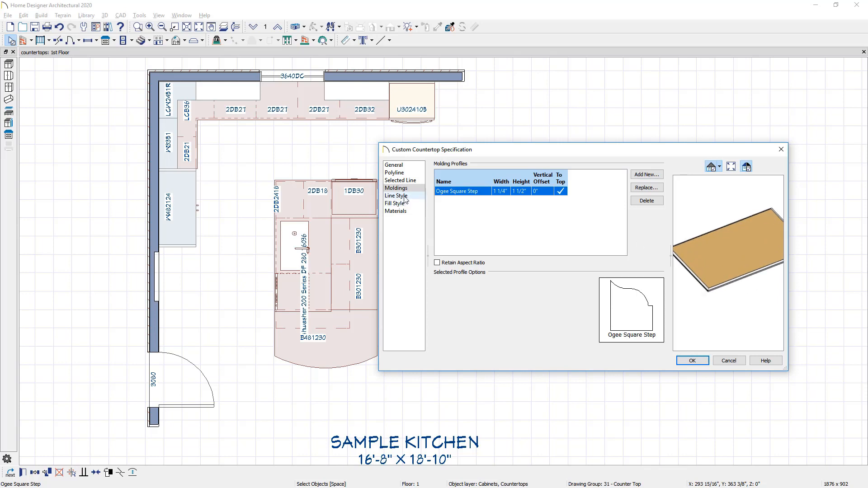
click(396, 196)
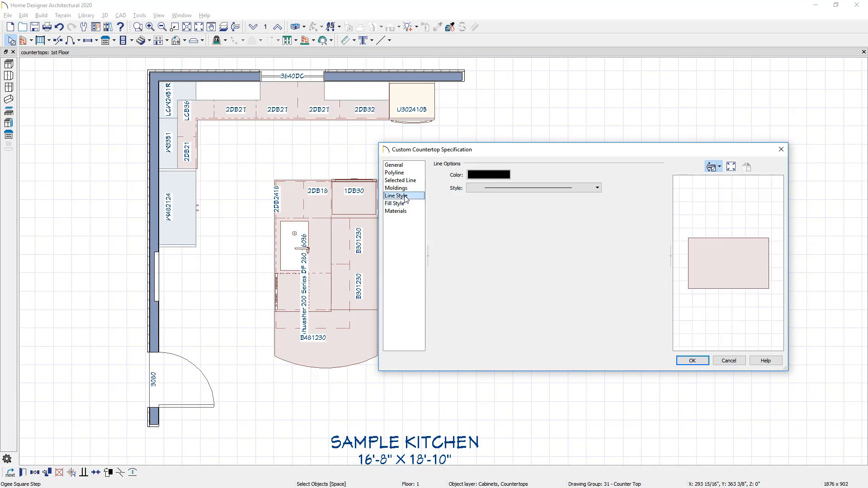
click(395, 203)
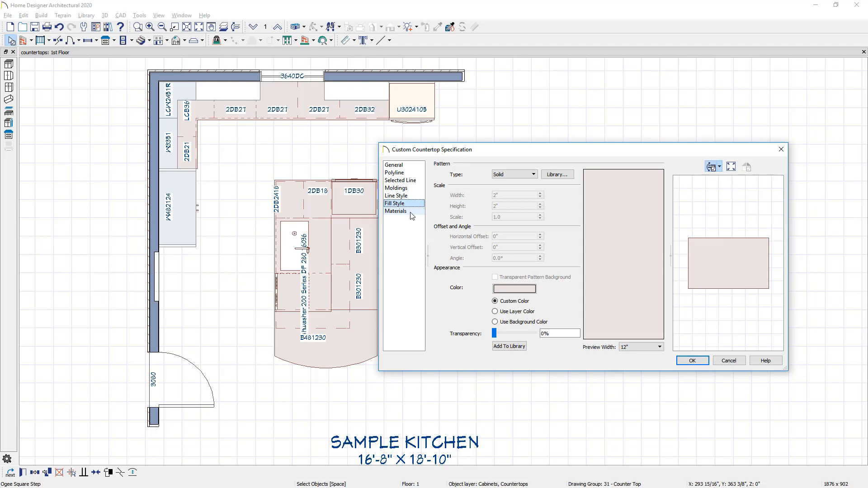
click(396, 211)
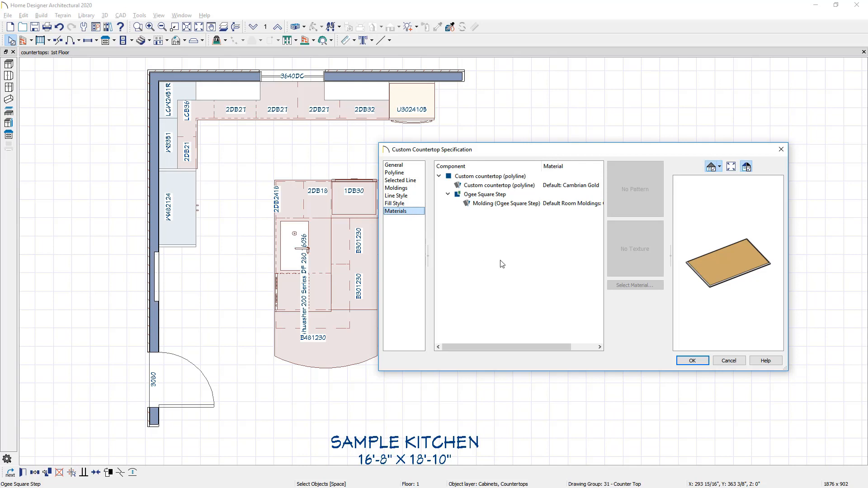
click(693, 361)
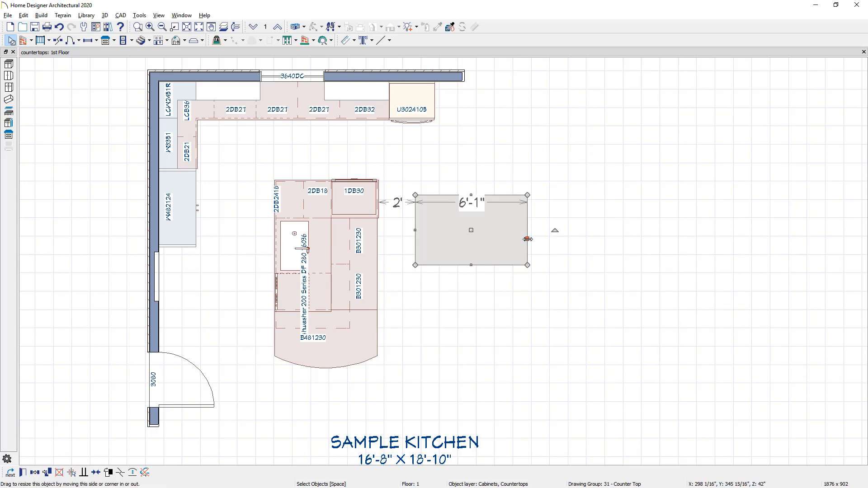
Stretch the countertop's right edge to make it 7' wide, then reselect it
drag(527, 240, 536, 239)
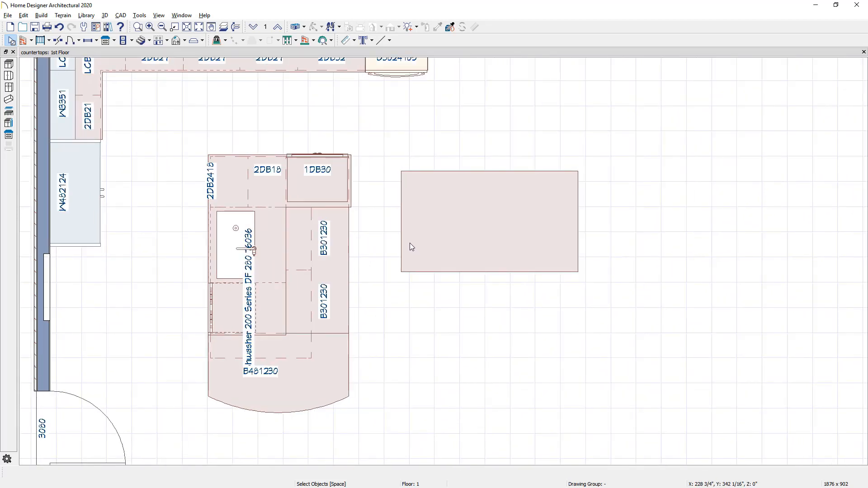
click(489, 221)
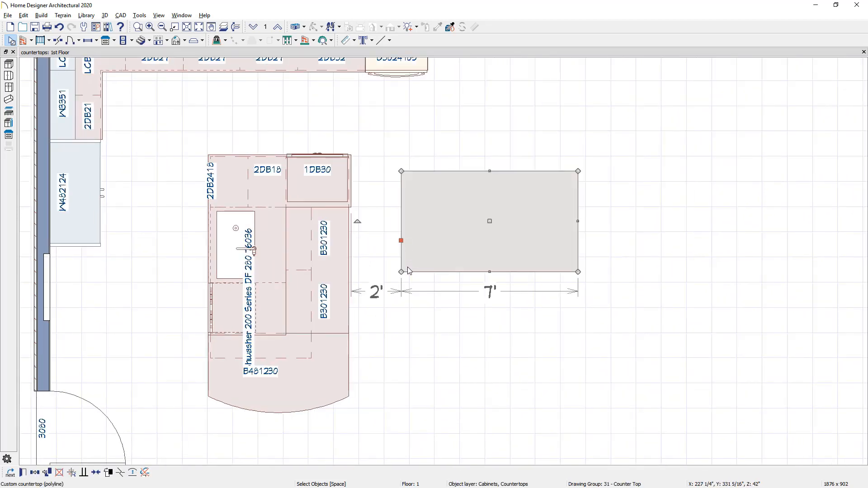
mouse_move(576, 278)
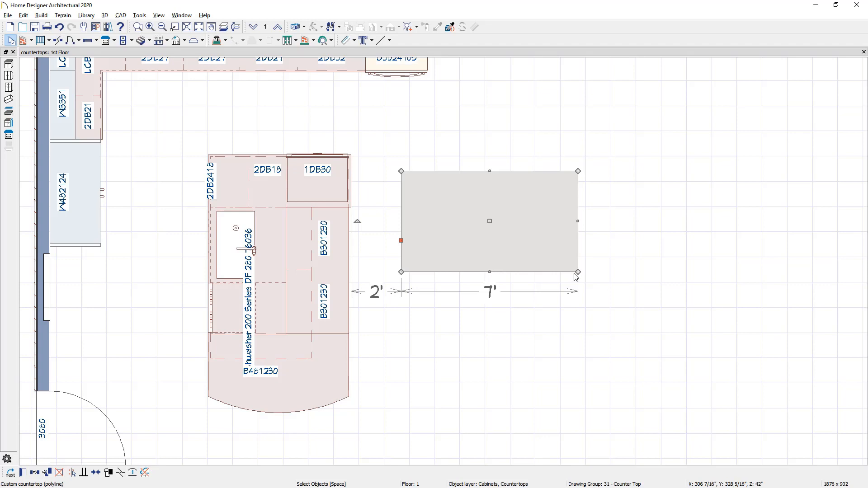
mouse_move(566, 247)
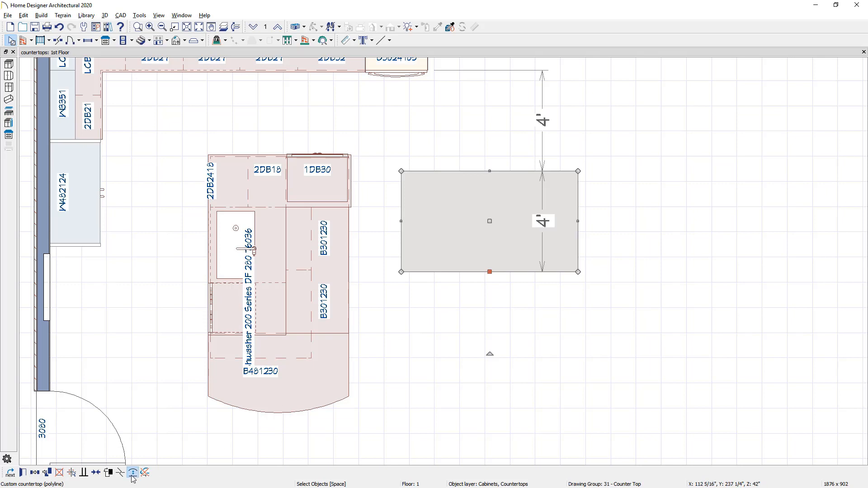
Bow the countertop's bottom edge into an arc and curve the right part of its top edge
drag(489, 271, 488, 293)
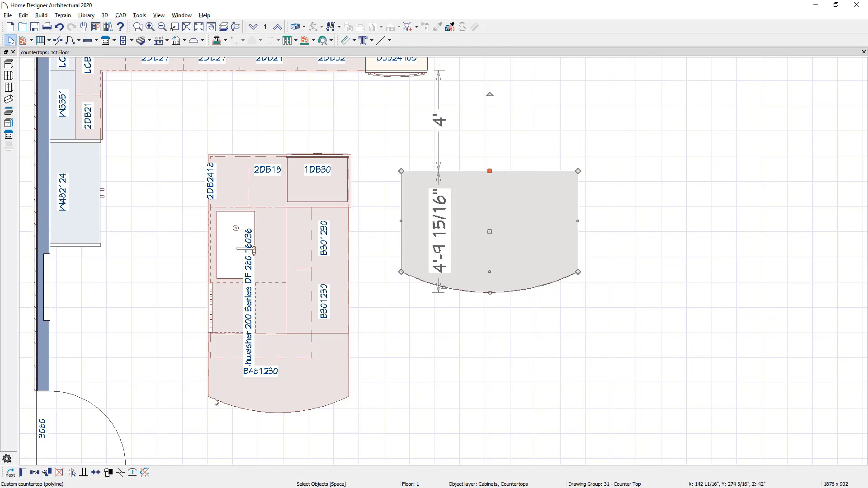
mouse_move(122, 473)
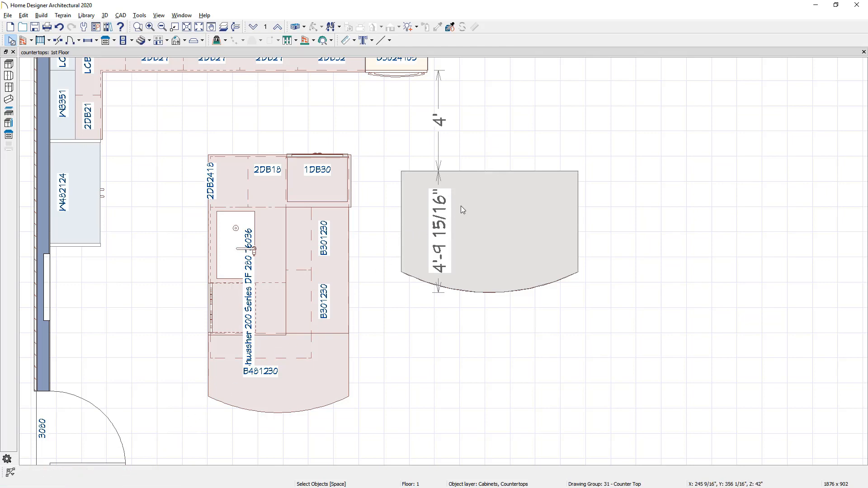
mouse_move(490, 176)
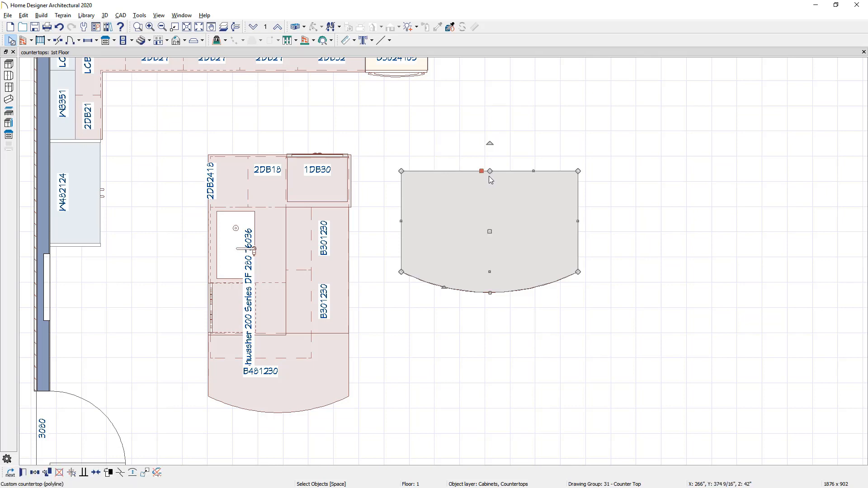
mouse_move(408, 267)
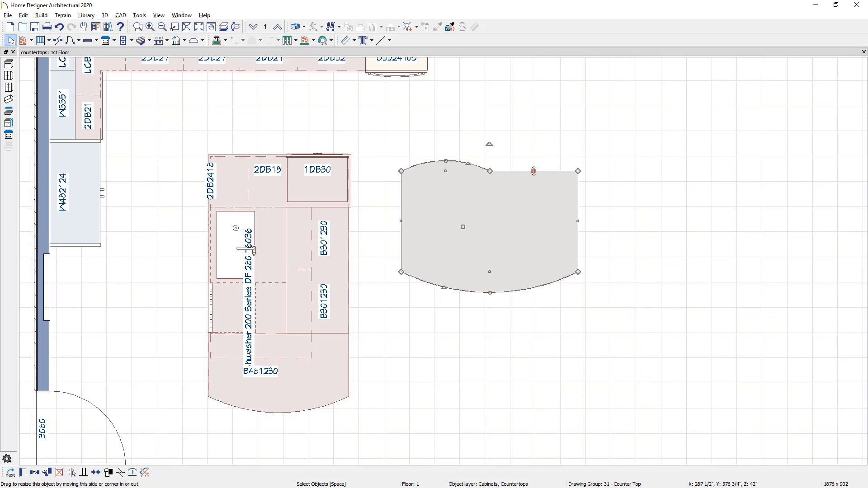
drag(533, 170, 533, 162)
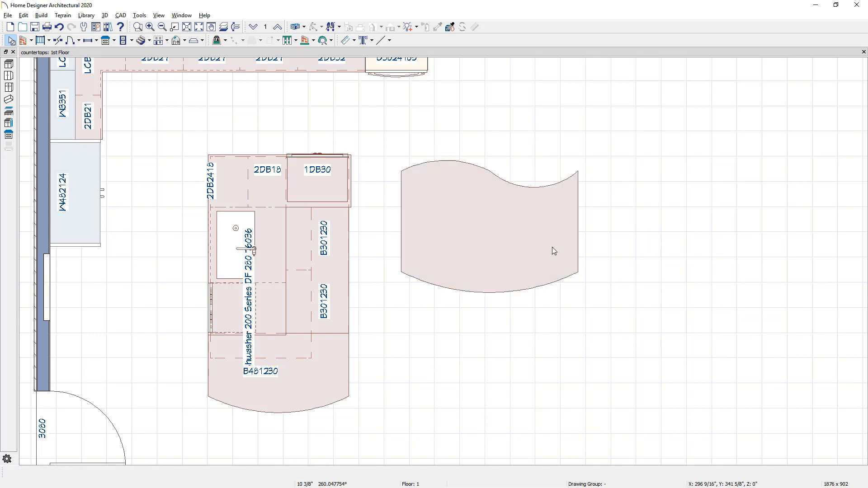
mouse_move(484, 193)
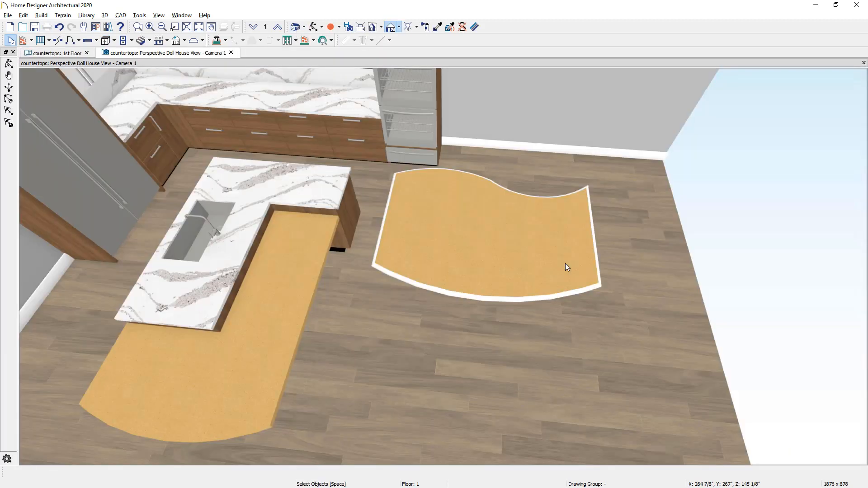
mouse_move(598, 264)
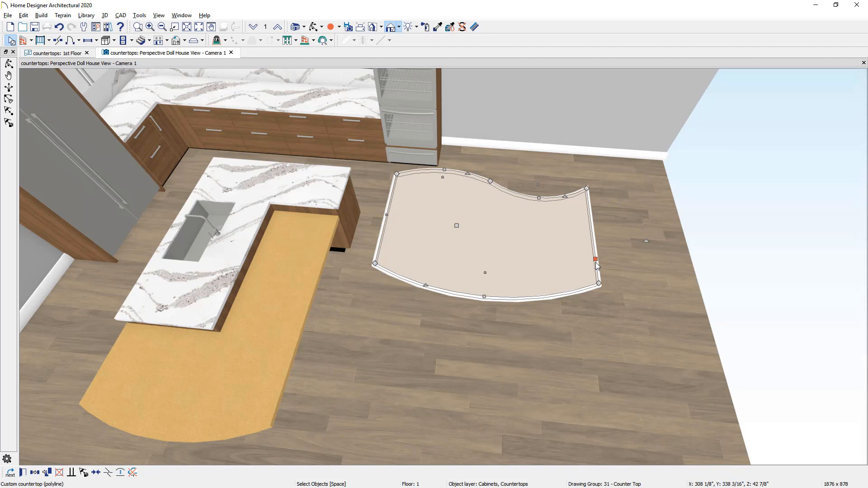
mouse_move(286, 428)
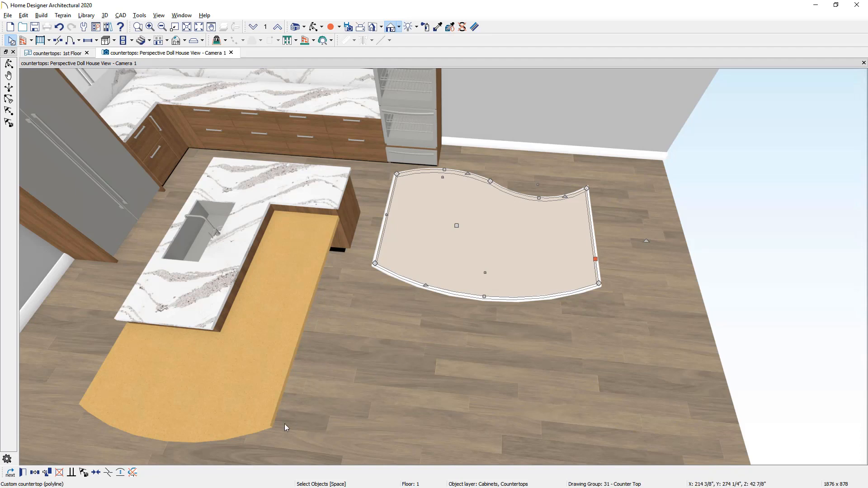
mouse_move(133, 473)
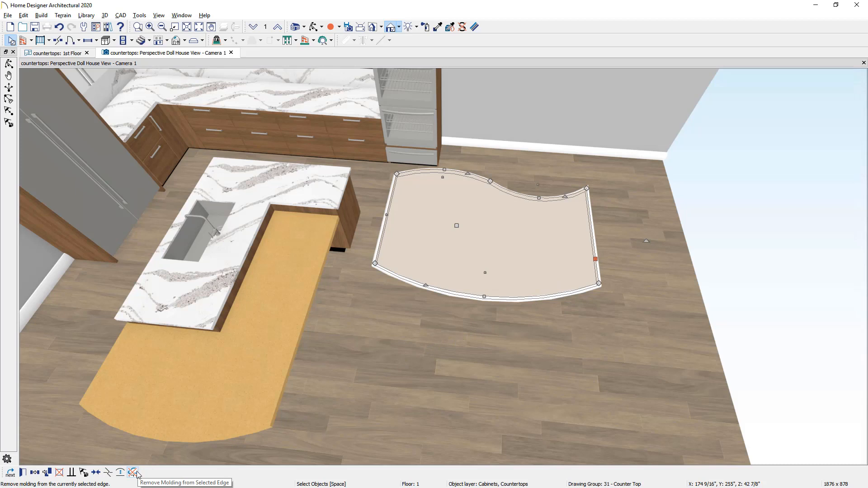
Remove the edge molding from the wavy countertop's right side
click(133, 473)
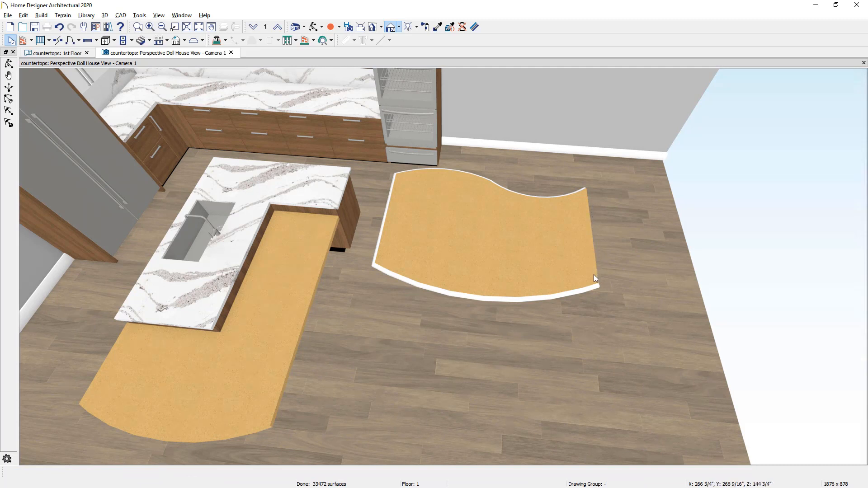
mouse_move(614, 276)
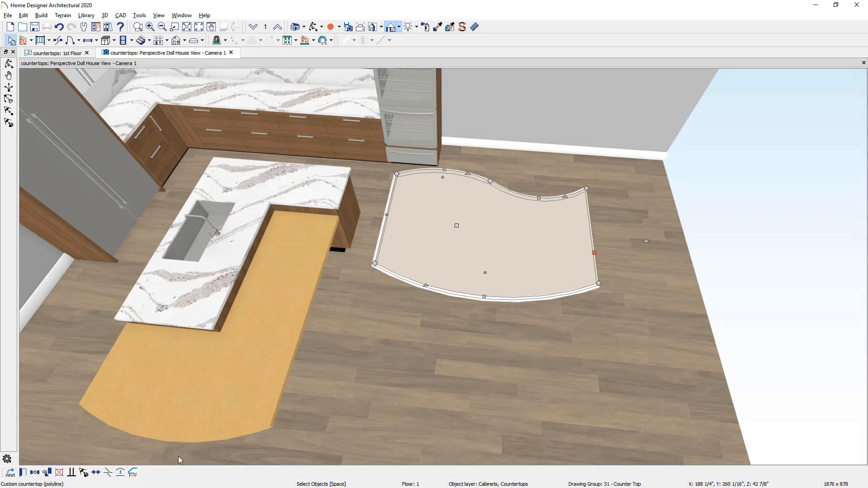
mouse_move(133, 473)
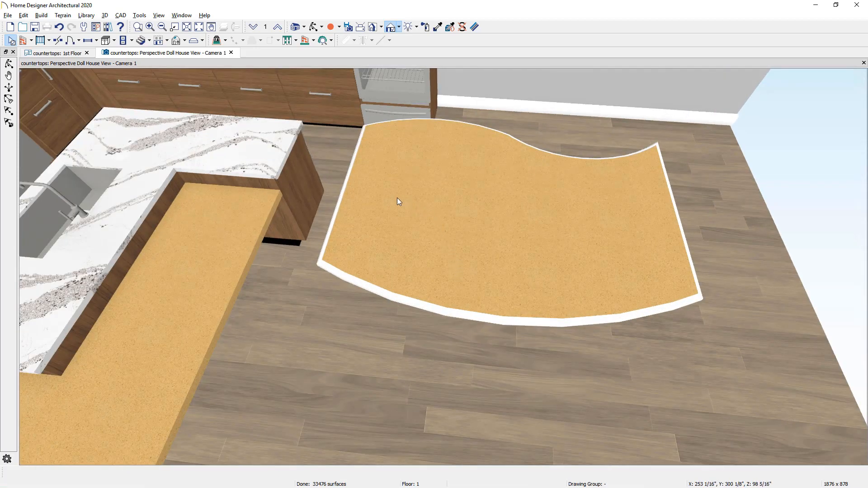
Sample the gold countertop material and paint the white edge with it
click(438, 26)
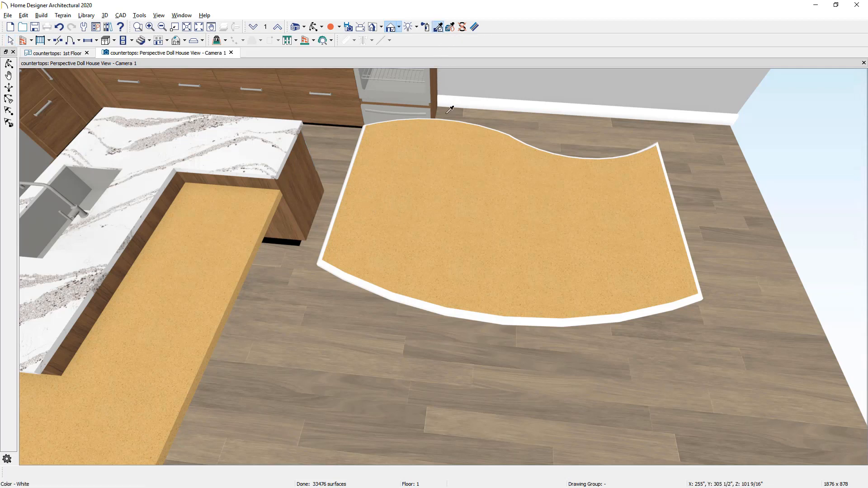
click(449, 144)
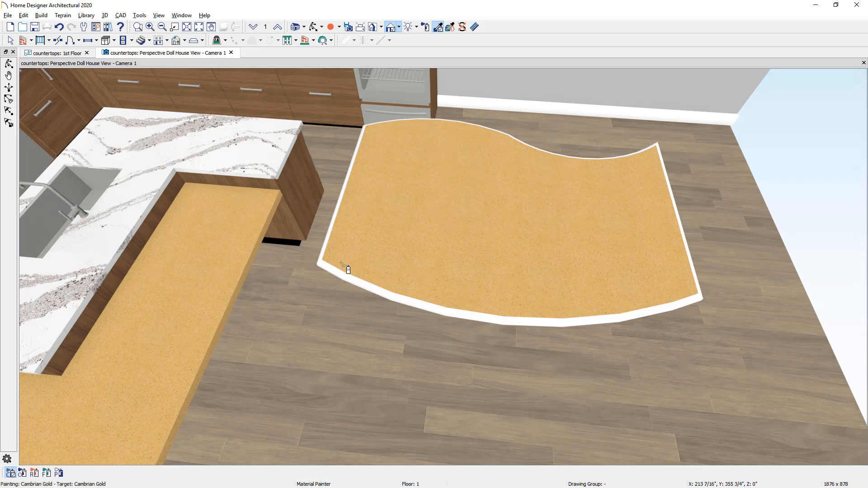
click(340, 267)
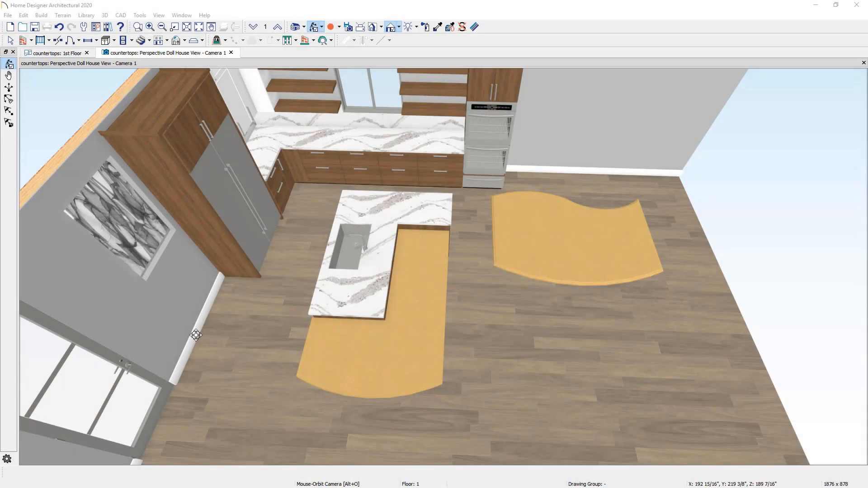
drag(195, 336, 244, 266)
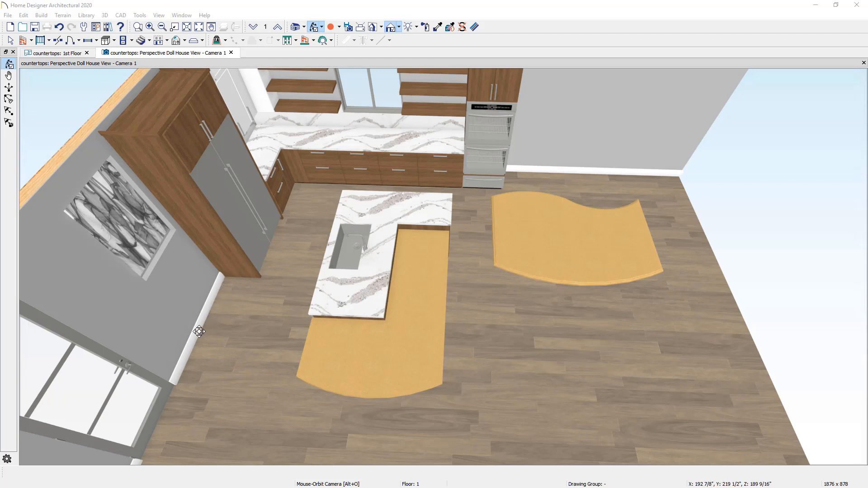
mouse_move(74, 71)
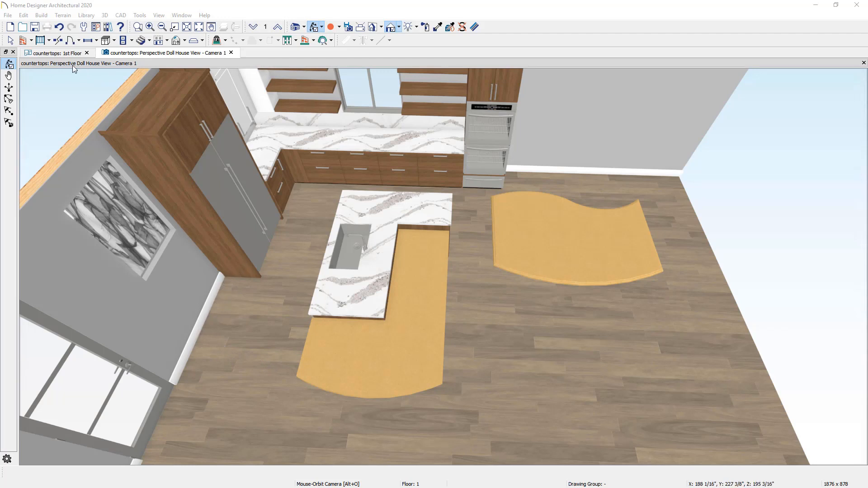
In the floor plan, draw a rectangular custom countertop against the wall below the upper cabinet
click(58, 52)
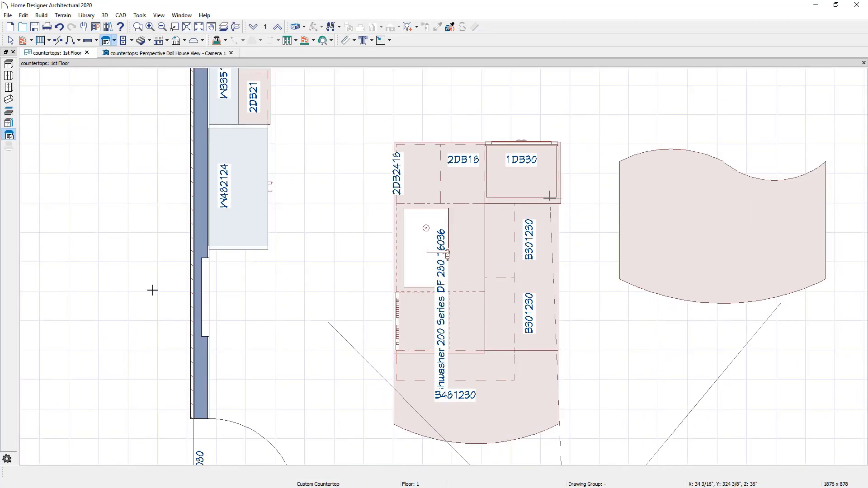
click(110, 39)
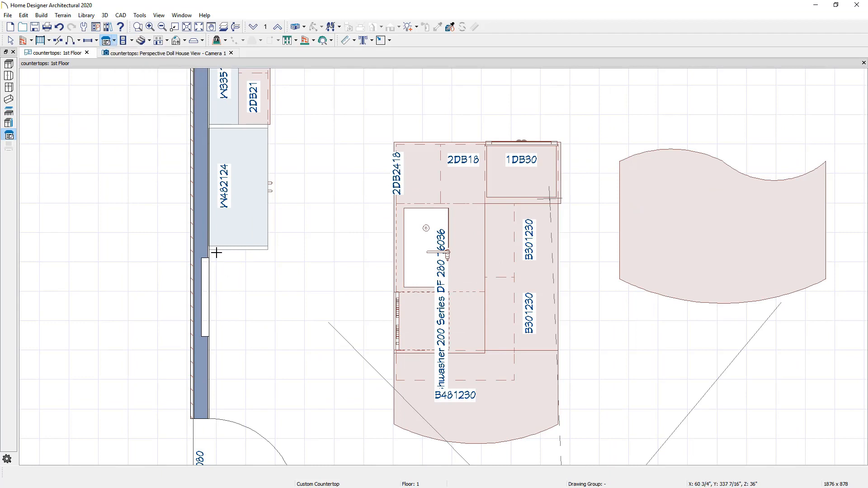
mouse_move(209, 252)
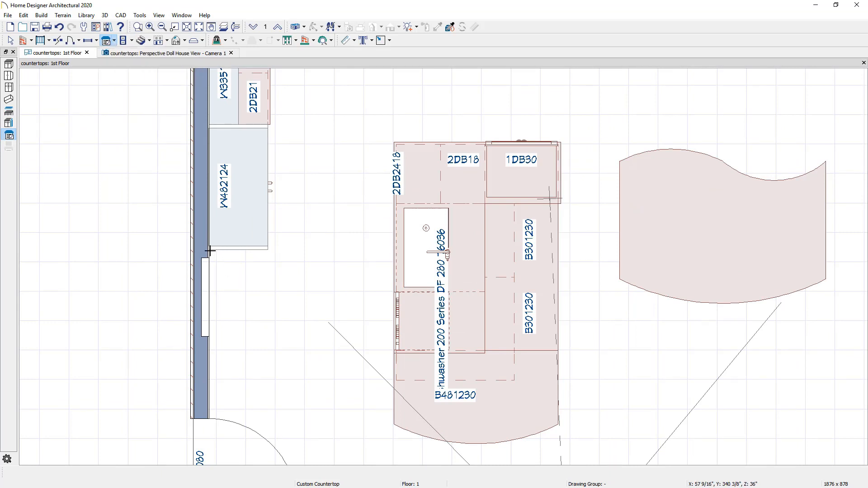
click(237, 307)
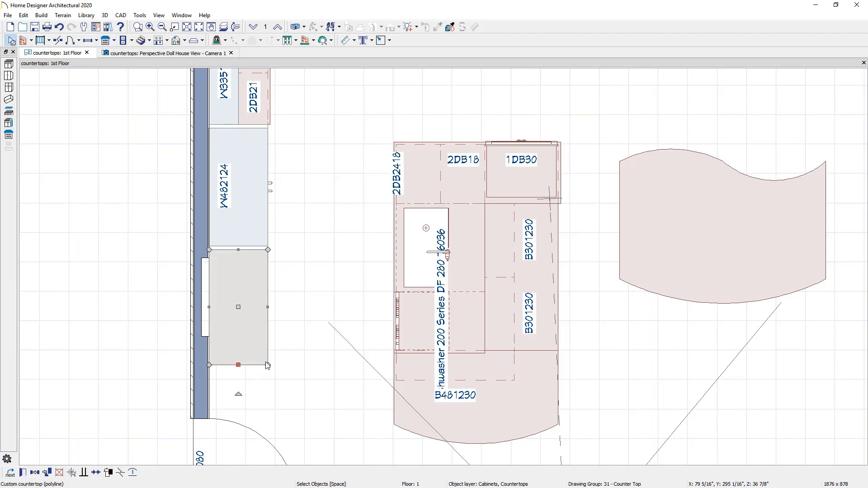
Drag the countertop's edge handles to curve its outer edge and round off its end
drag(237, 365, 244, 364)
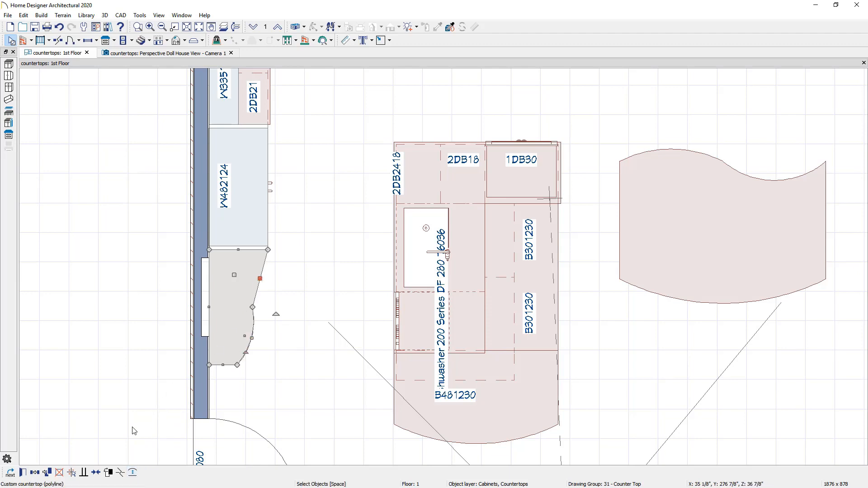
drag(259, 278, 267, 281)
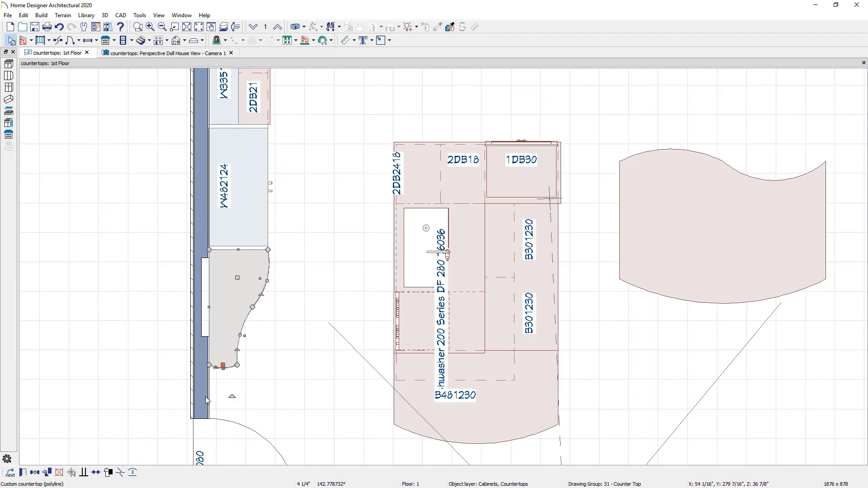
drag(237, 365, 217, 374)
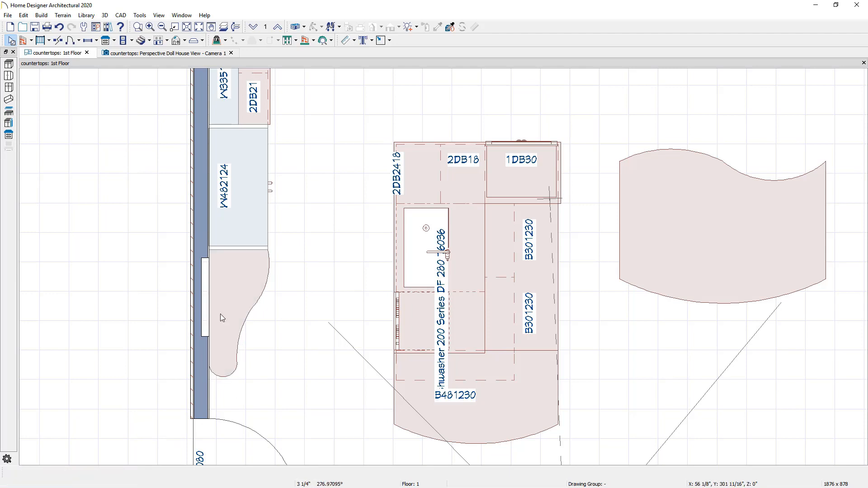
mouse_move(258, 298)
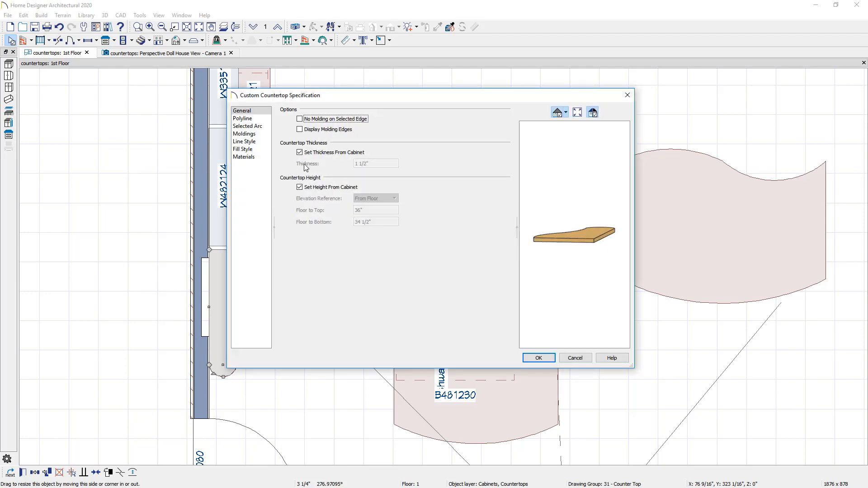
Stop inheriting thickness from the cabinet; set 2" thickness and 36 1/2" floor-to-top height
click(299, 153)
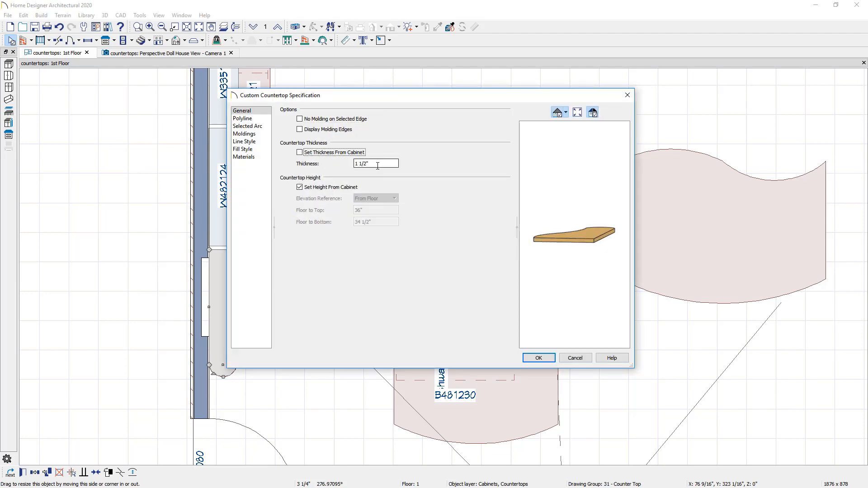
click(299, 187)
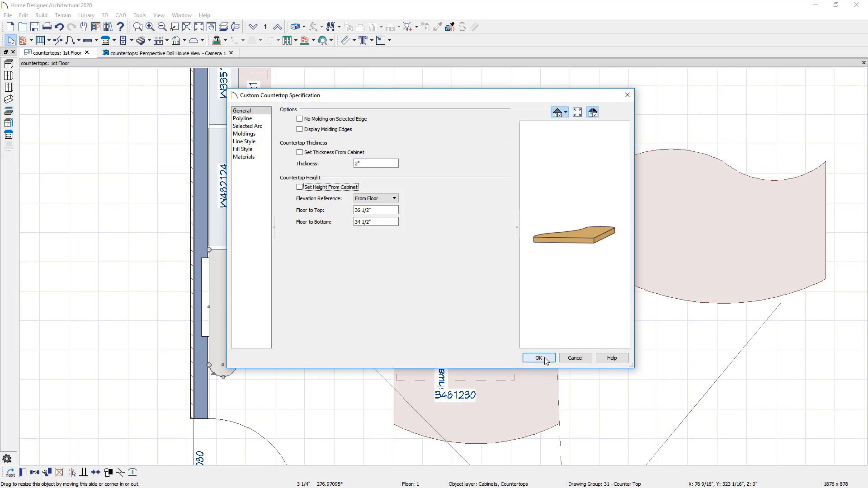
click(538, 358)
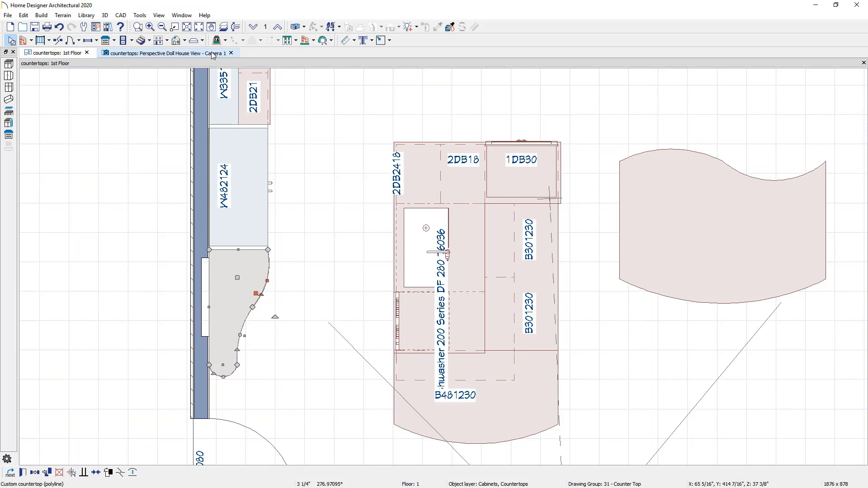
Return to the 3D perspective view and open the wavy countertop's specifications
click(166, 53)
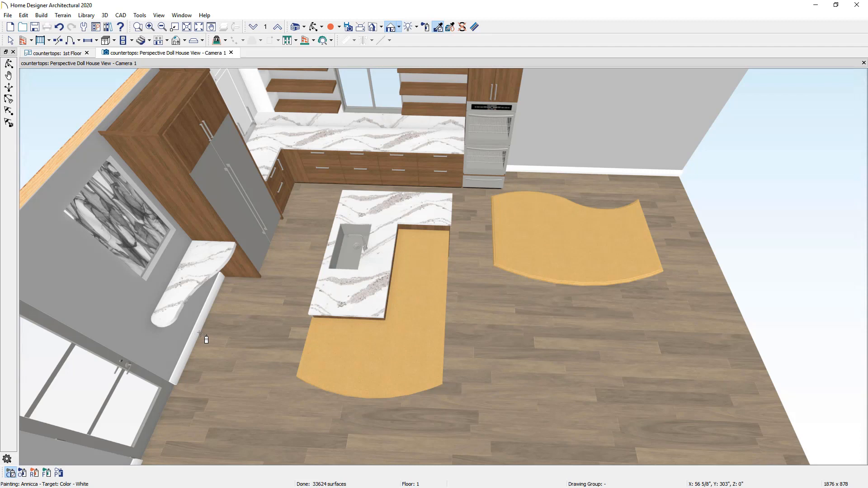
mouse_move(538, 257)
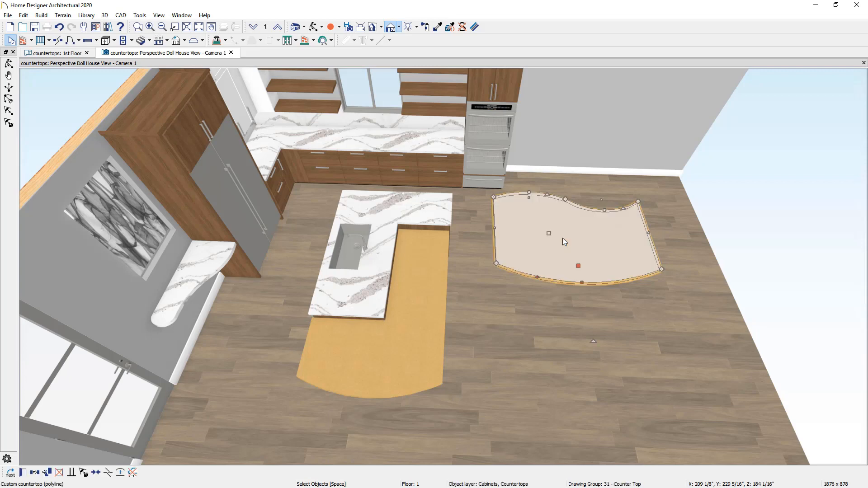
double_click(562, 239)
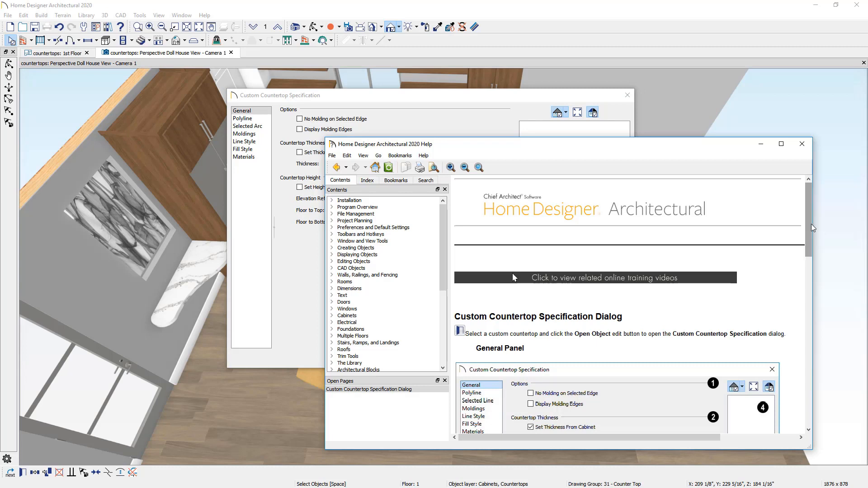
Scroll the help page down to the Custom Countertop Specification General Panel section
scroll(down, 3)
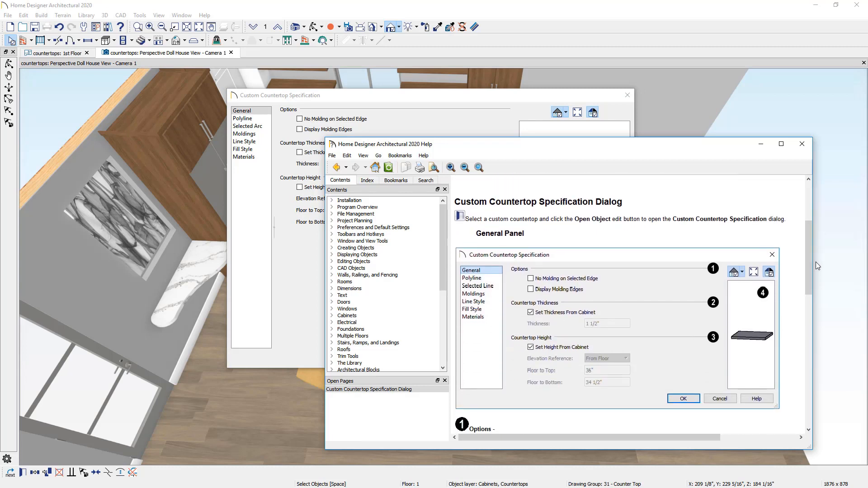